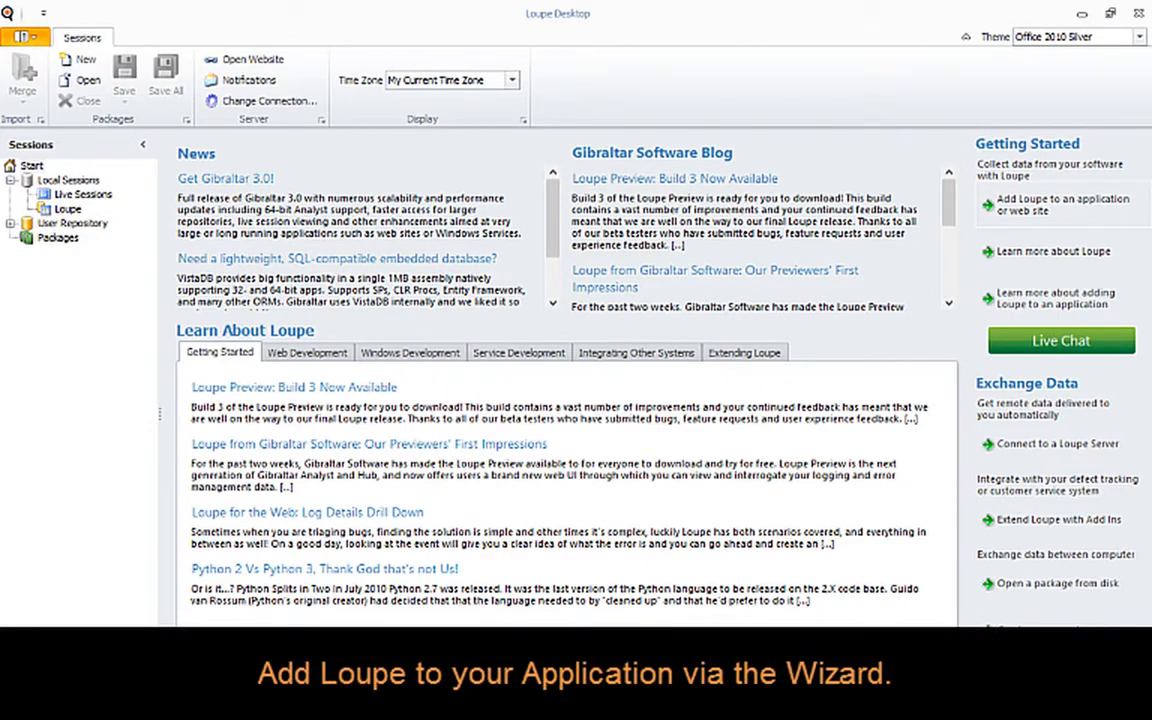
Start the Add Loupe wizard and select the WinformsGettingStarted.csproj project file
click(1056, 204)
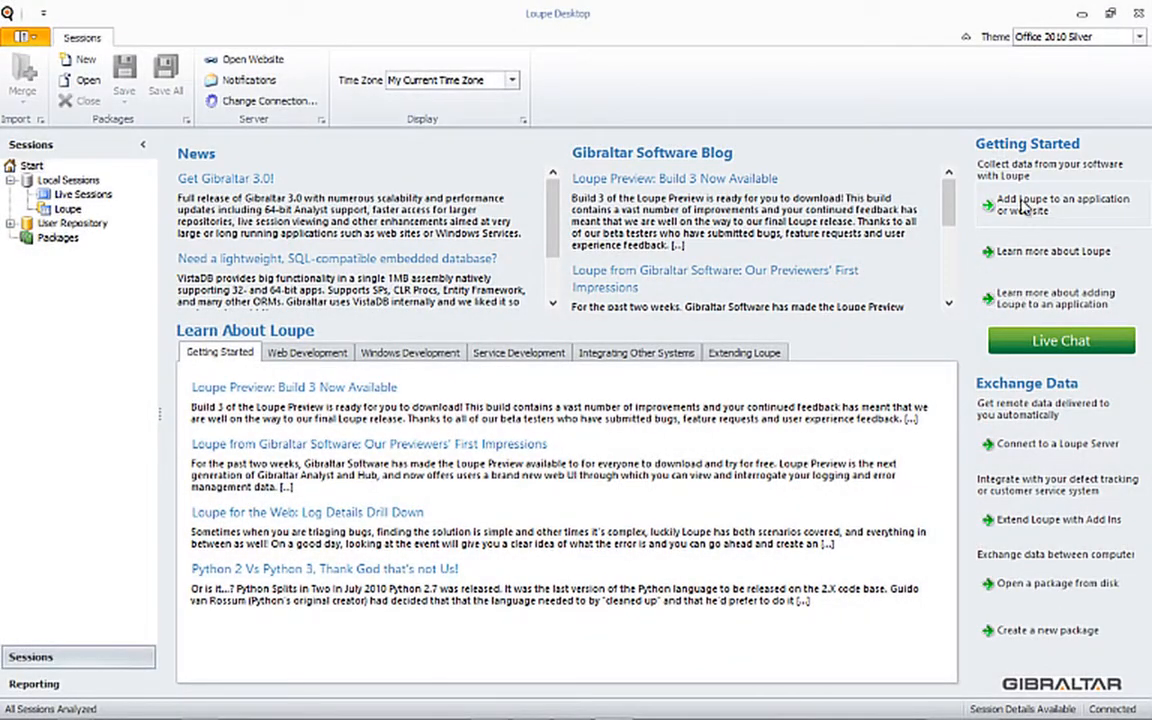
click(1060, 204)
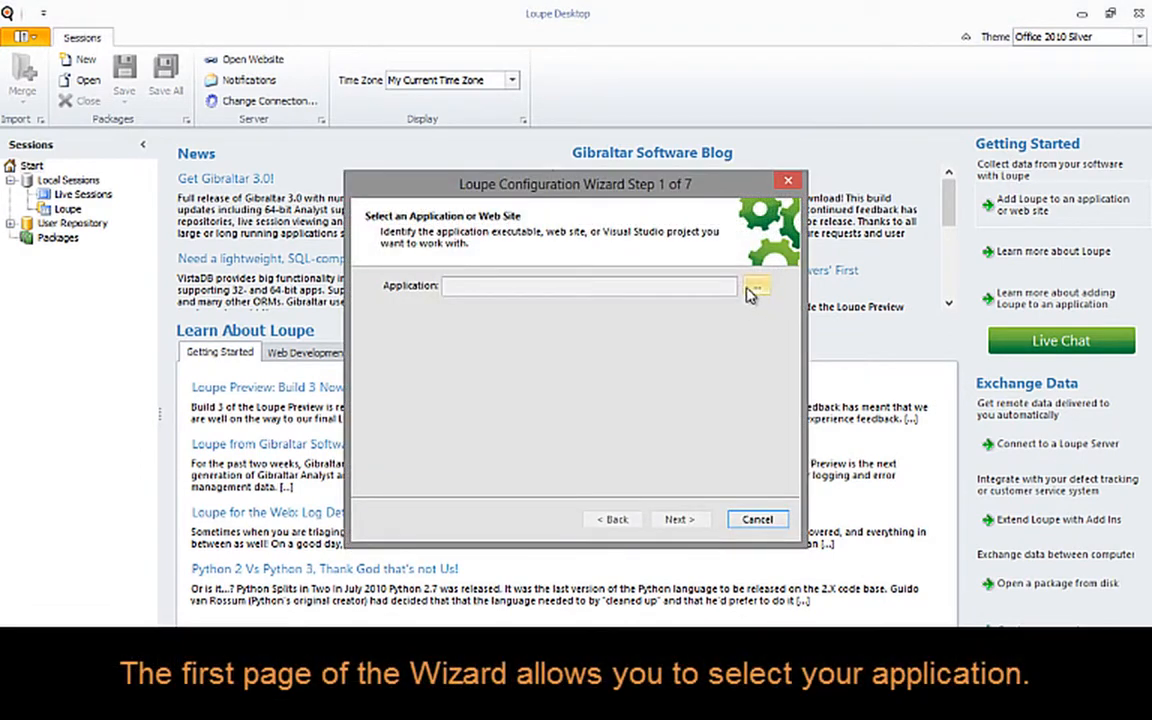
click(756, 288)
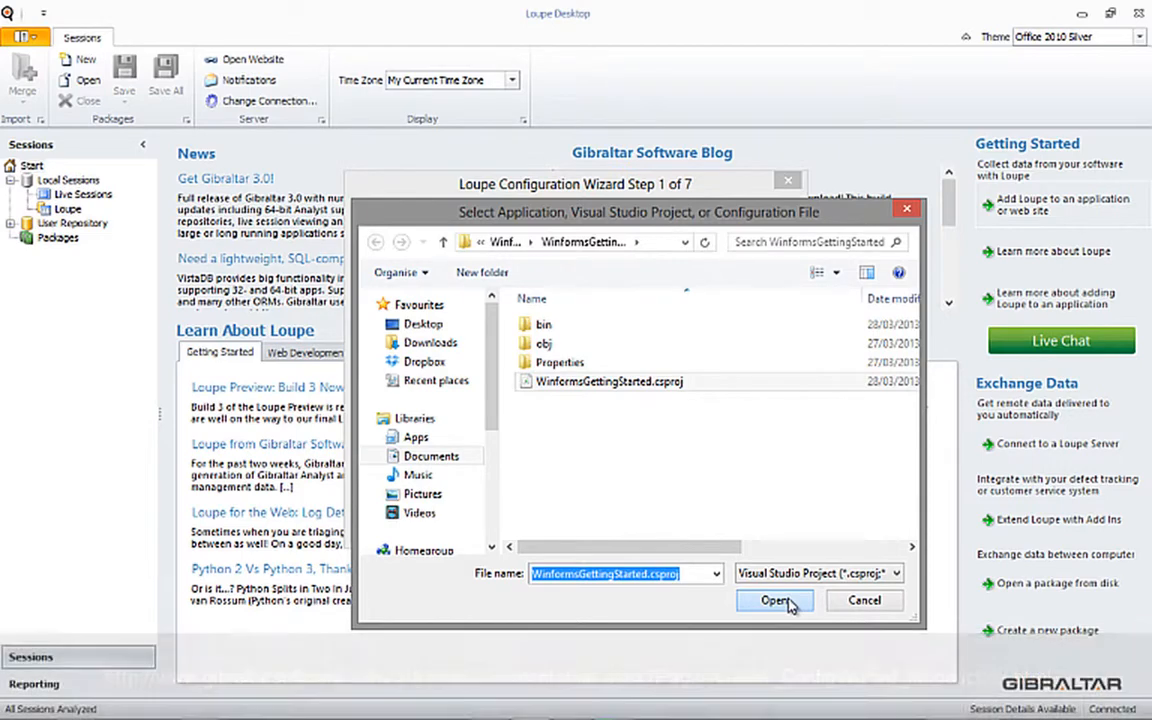
click(776, 600)
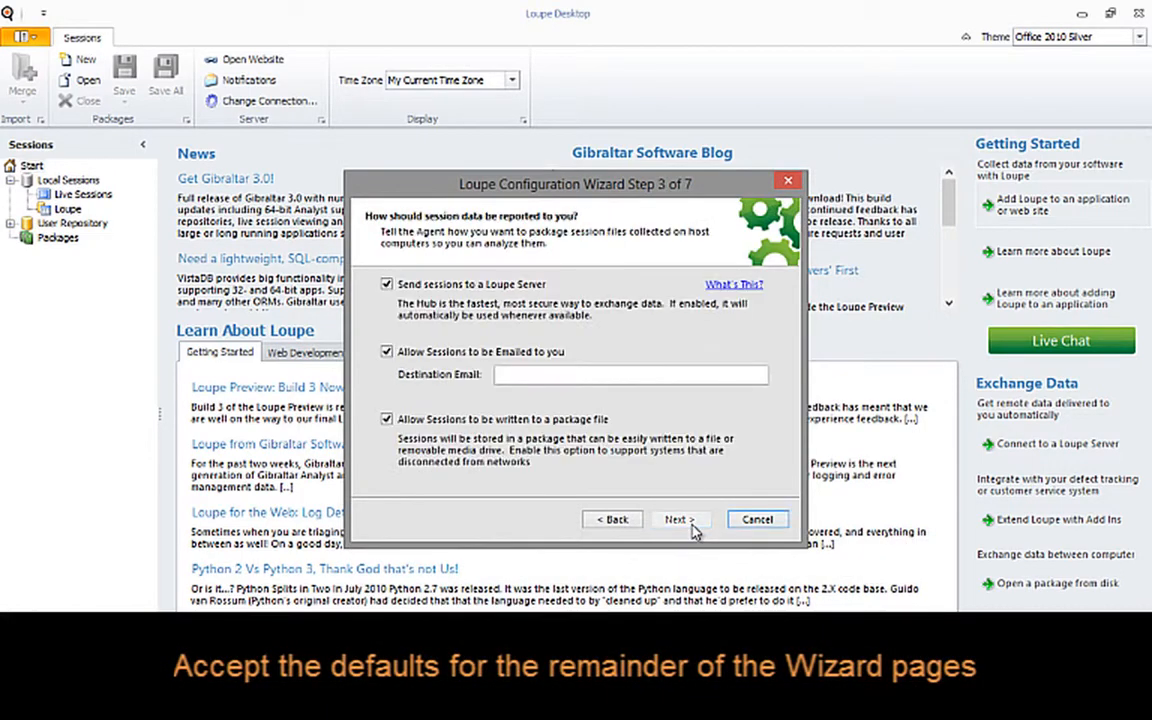
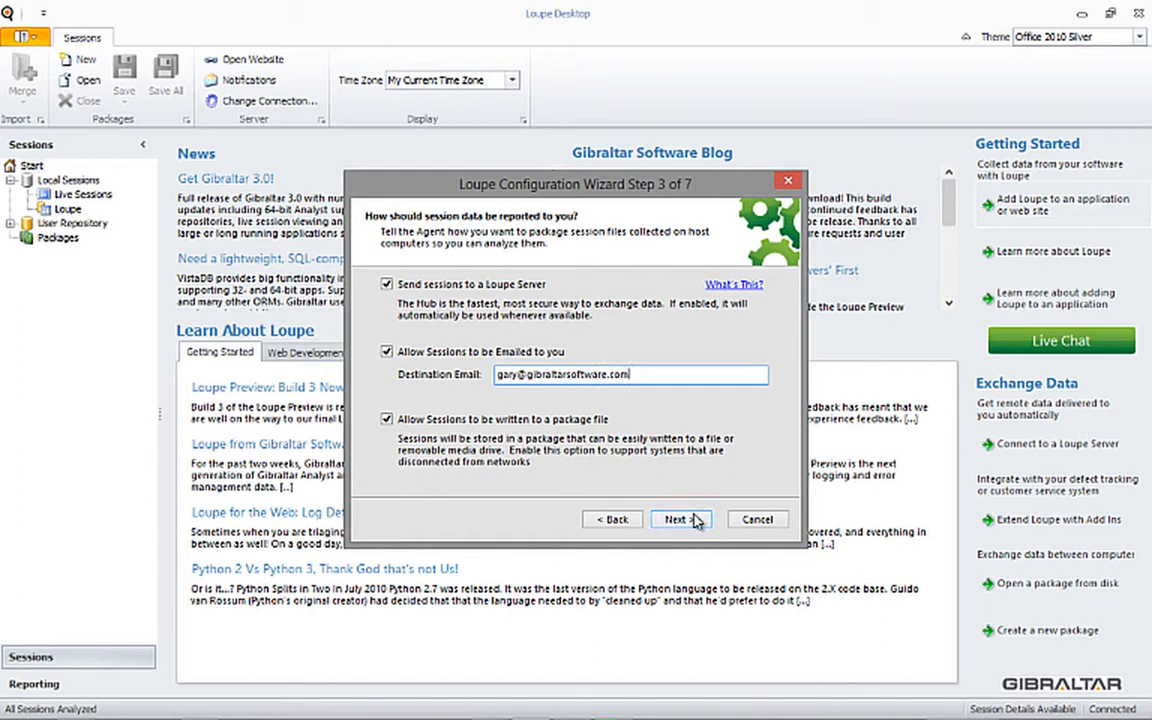
Enter destination email 'gary@' for session reports and continue the wizard
click(680, 520)
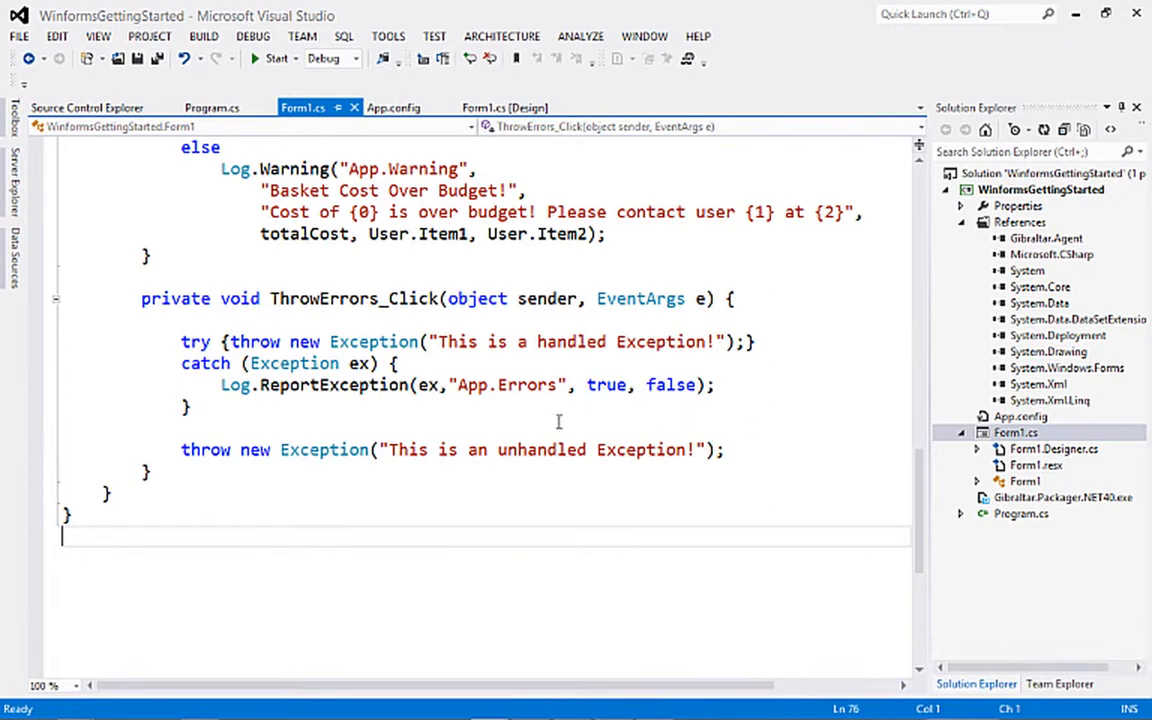
Run the WinformsGettingStarted app so Form1 is live, then return to Loupe Desktop
click(268, 56)
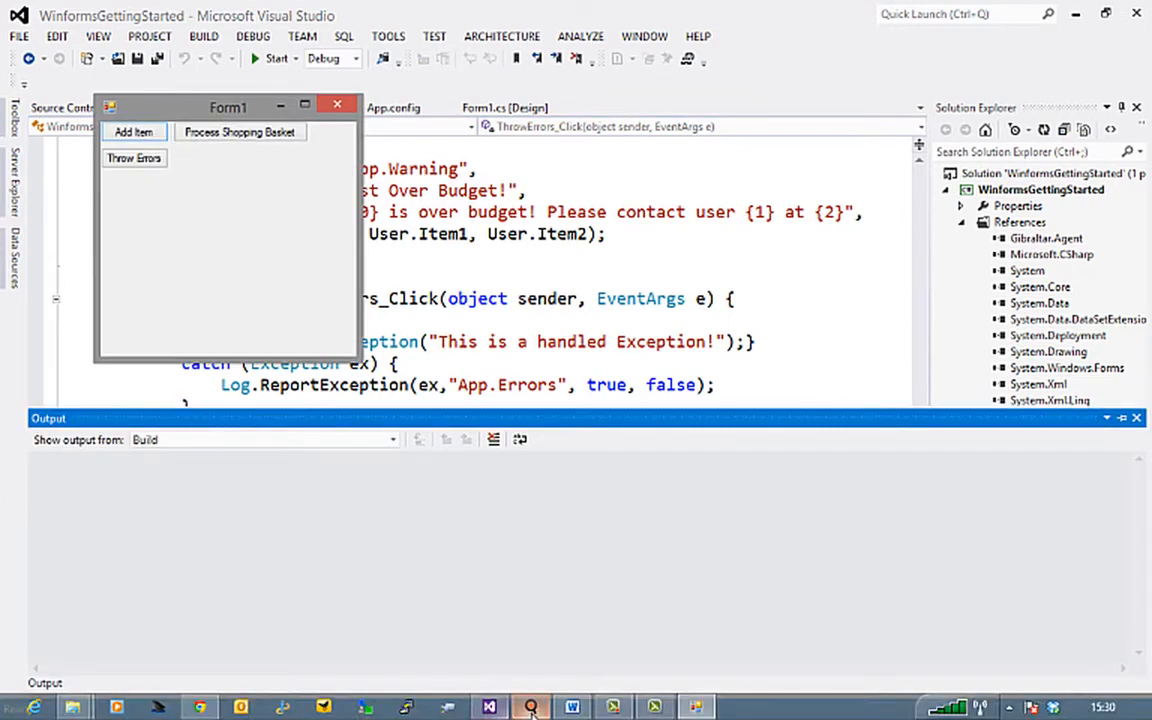
click(532, 706)
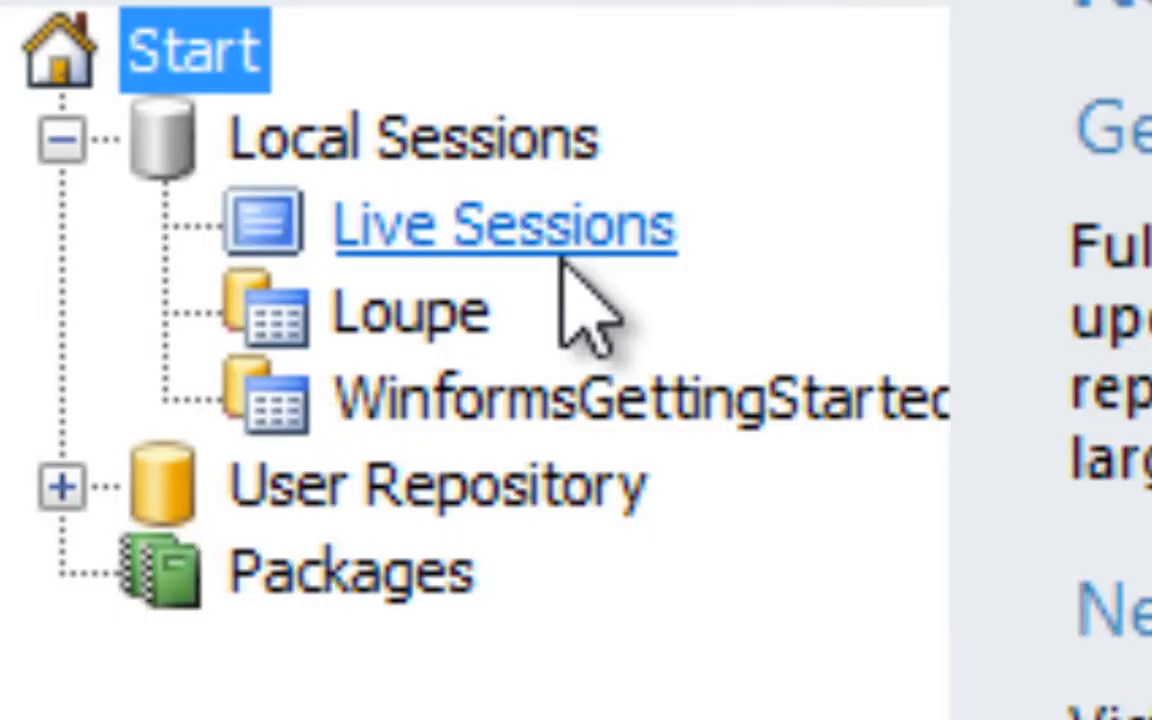
View Live Sessions while Form1 adds basket items, processes the basket and throws its errors
click(504, 224)
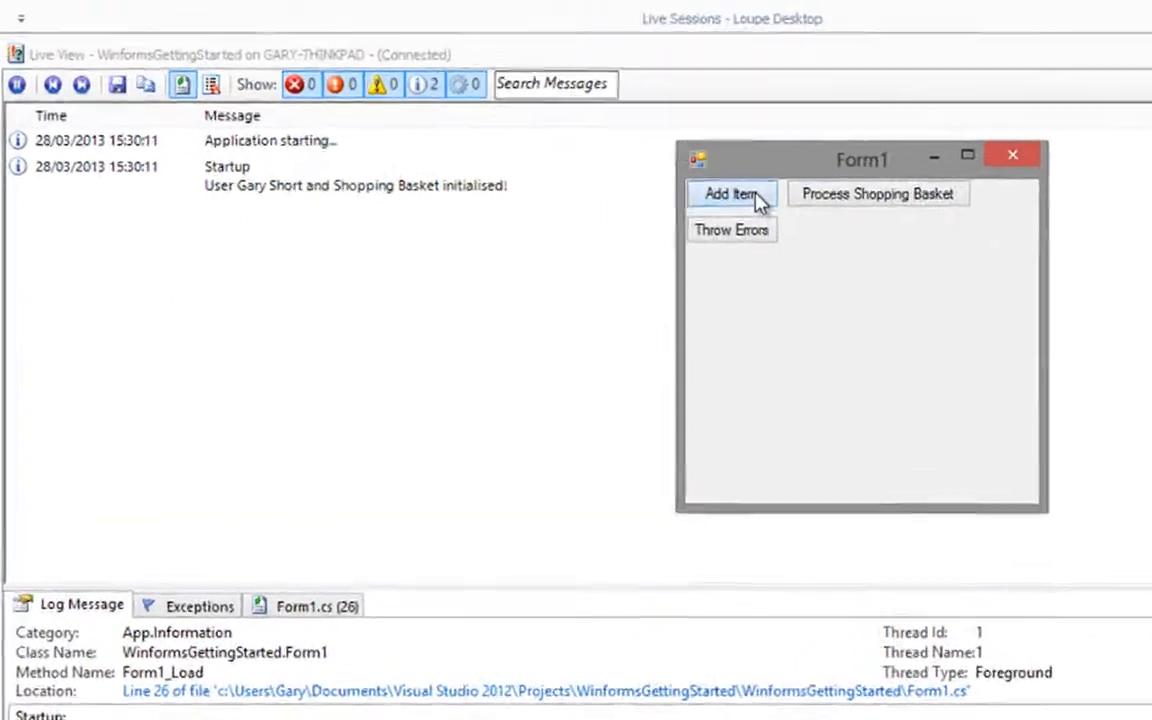
click(732, 192)
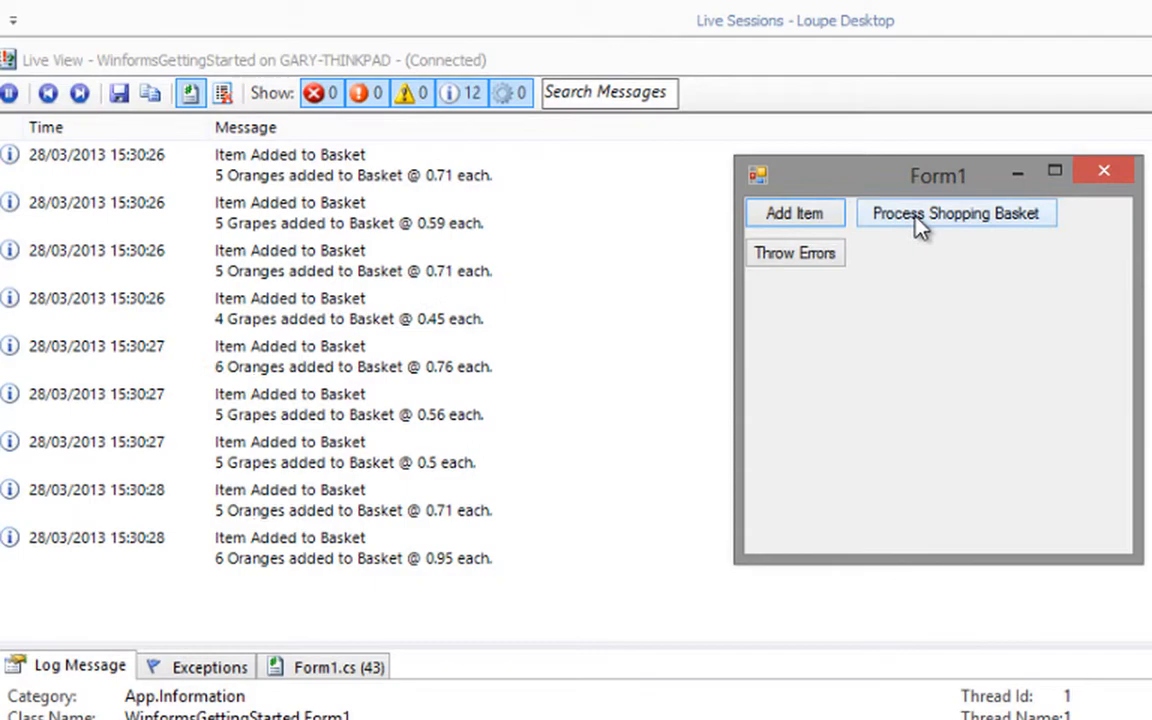
click(956, 212)
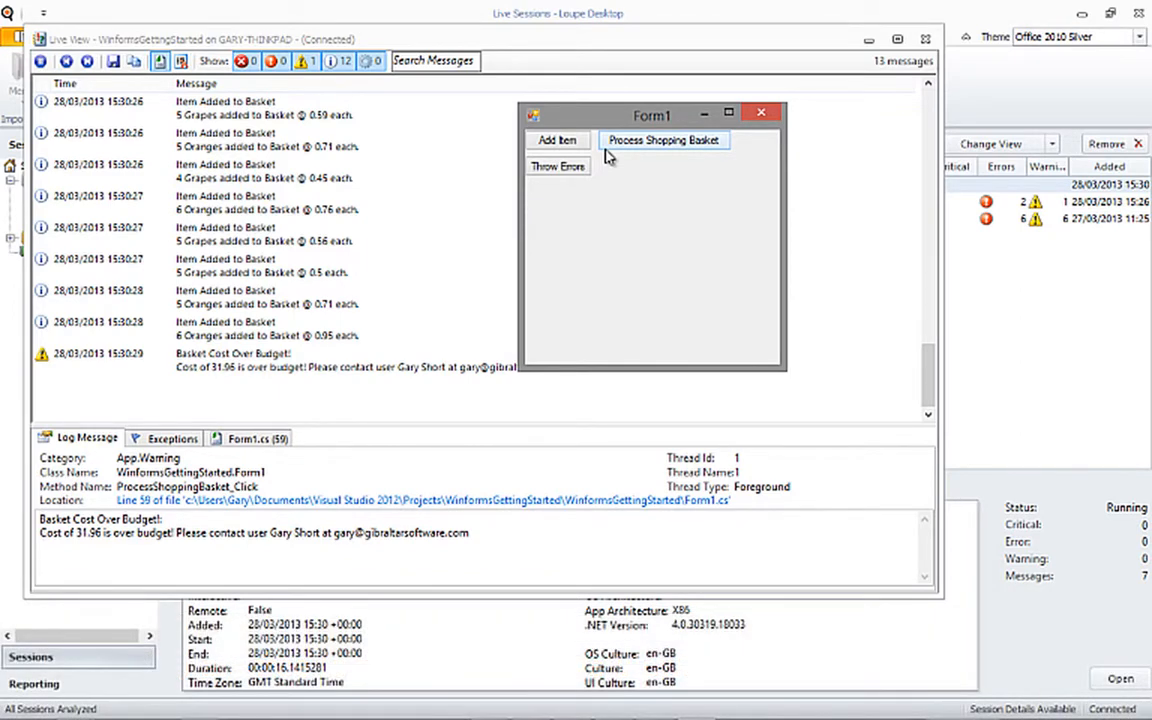
click(556, 166)
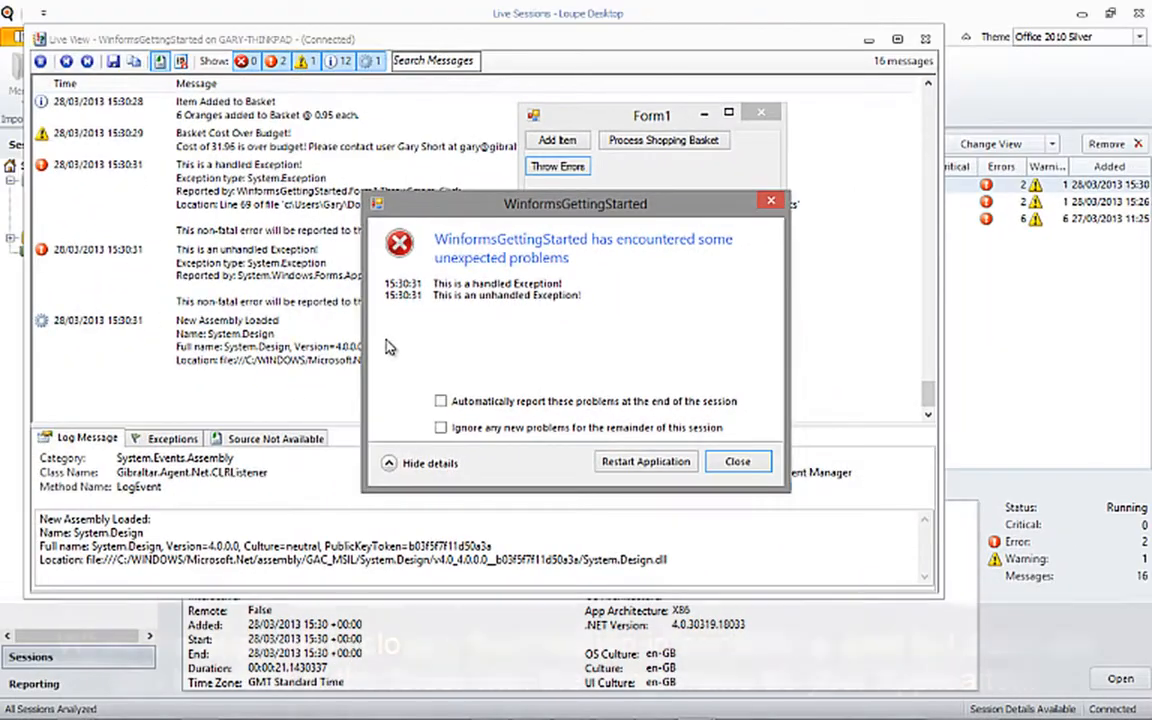
Dismiss the crash report and load the recorded WinformsGettingStarted session from its folder
click(738, 460)
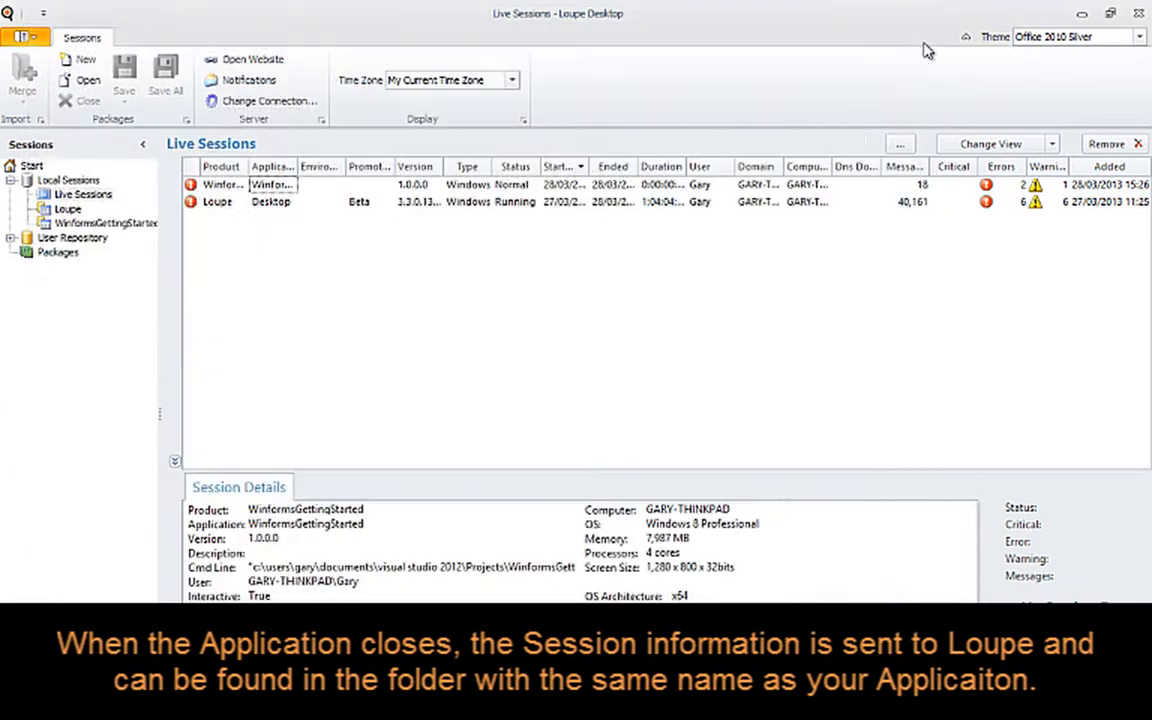
click(100, 222)
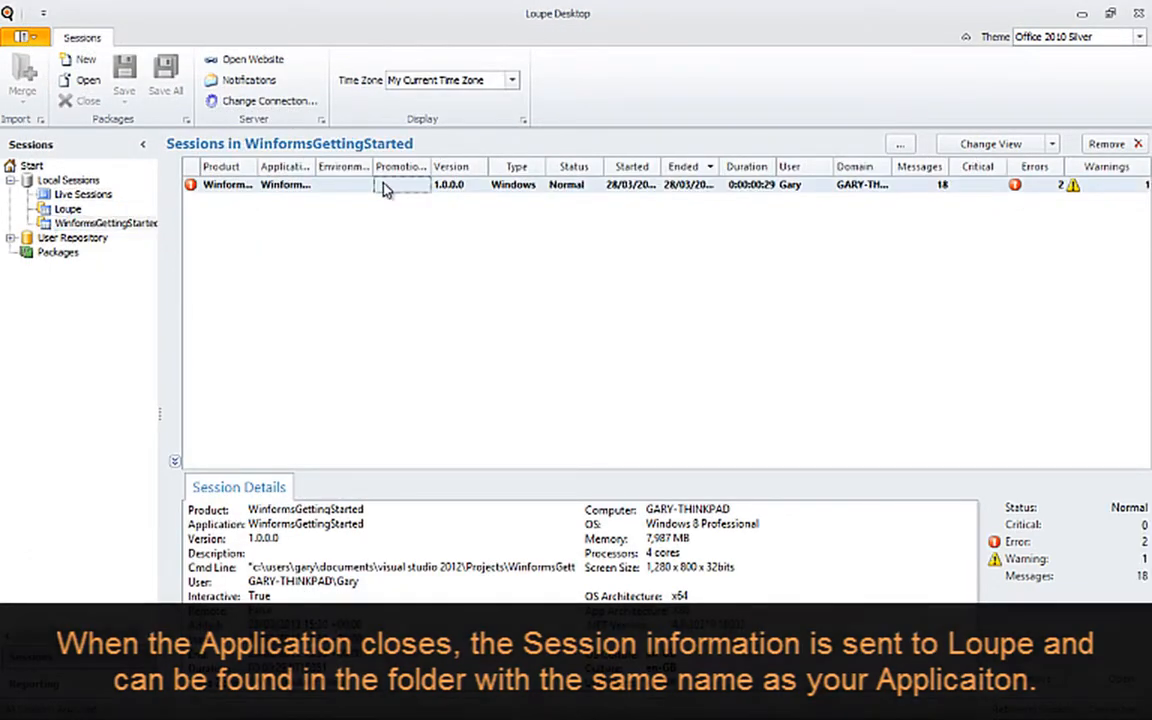
double_click(384, 190)
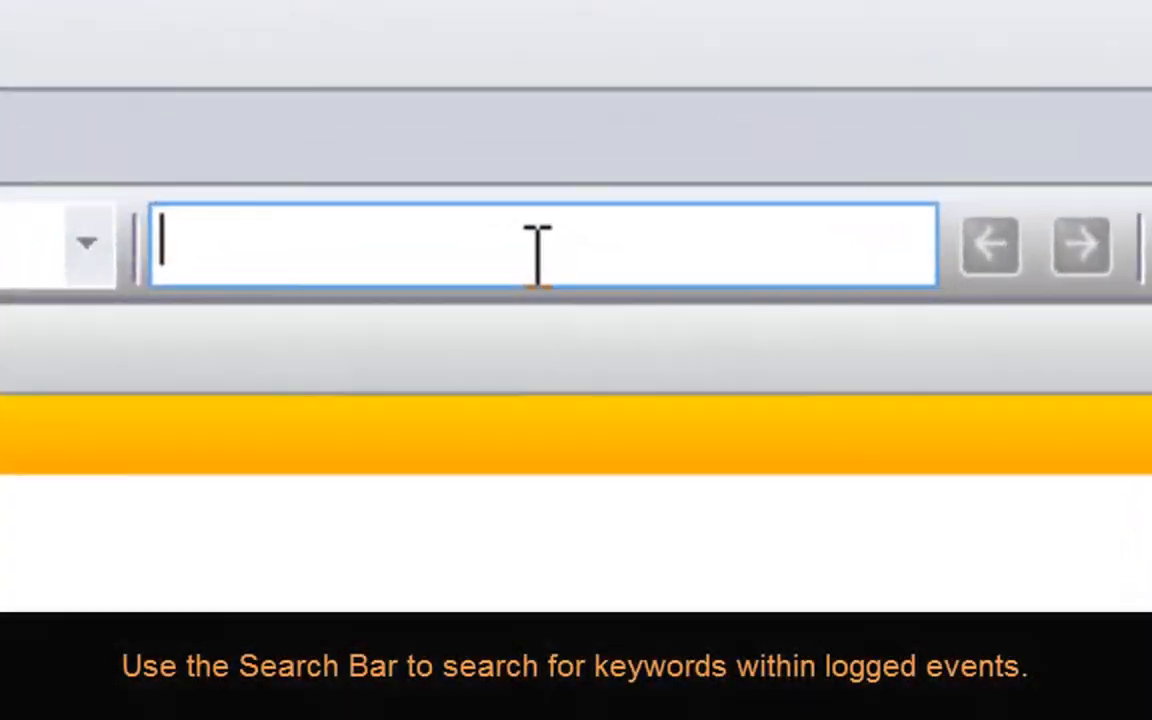
Filter messages by 'bas', trace the handled exception to Form1.cs, then move to Metrics
text(bas)
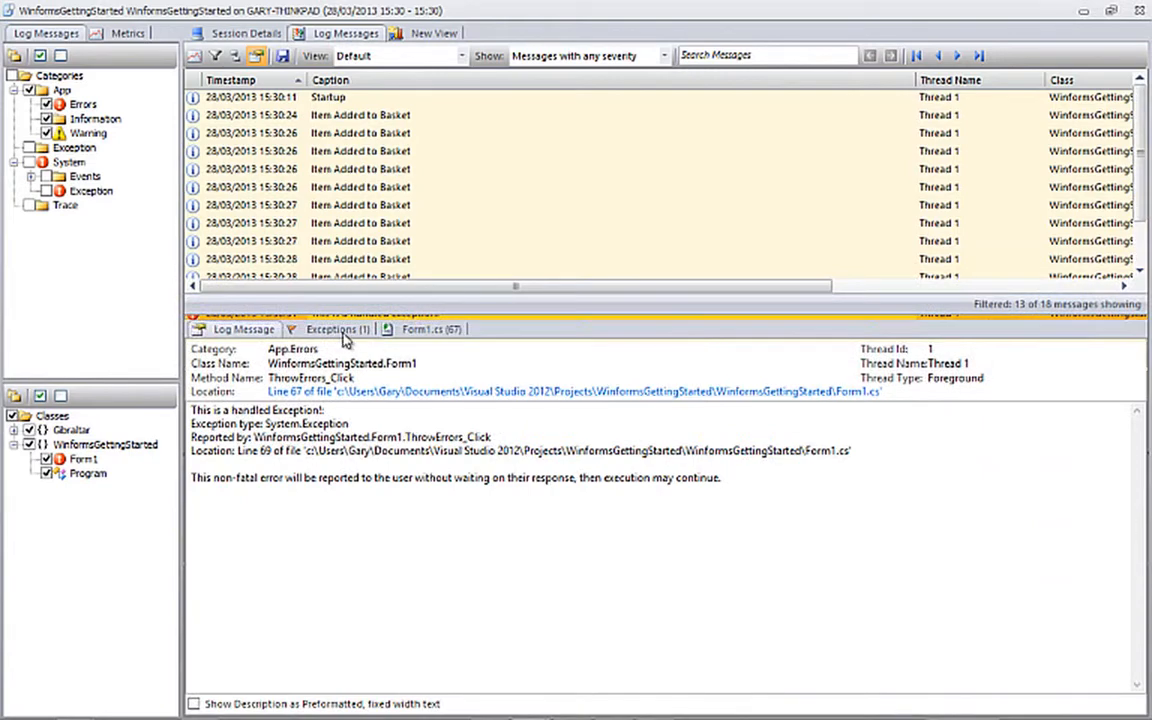
click(432, 328)
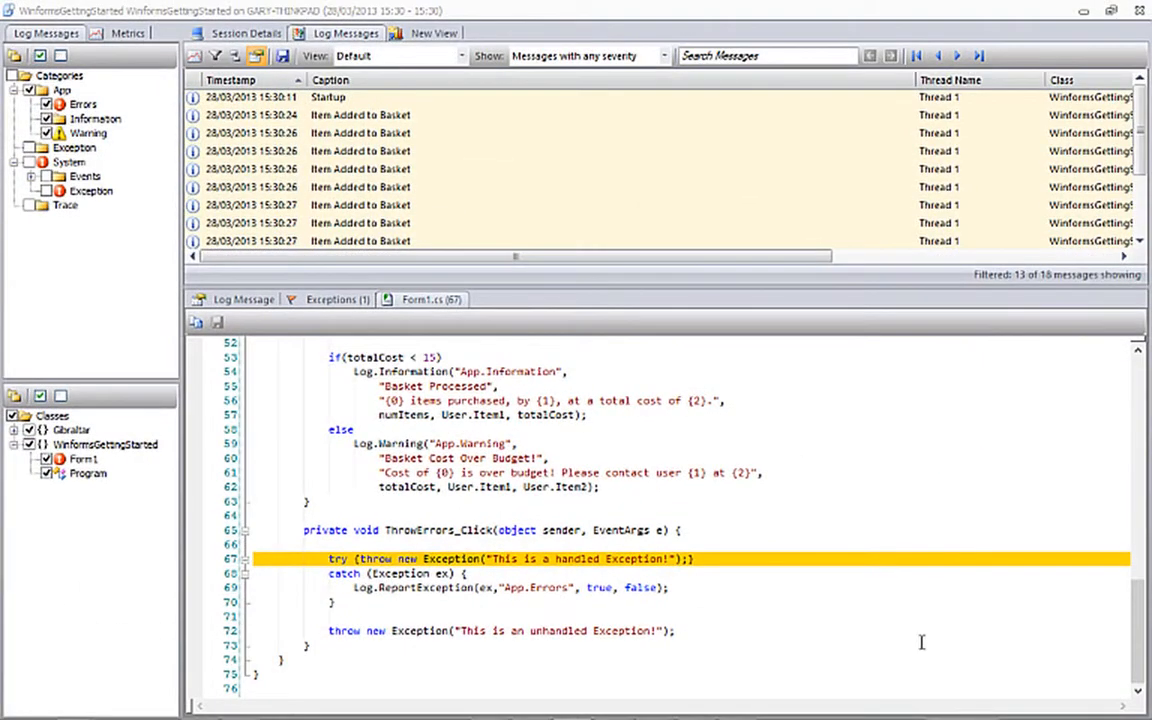
click(128, 32)
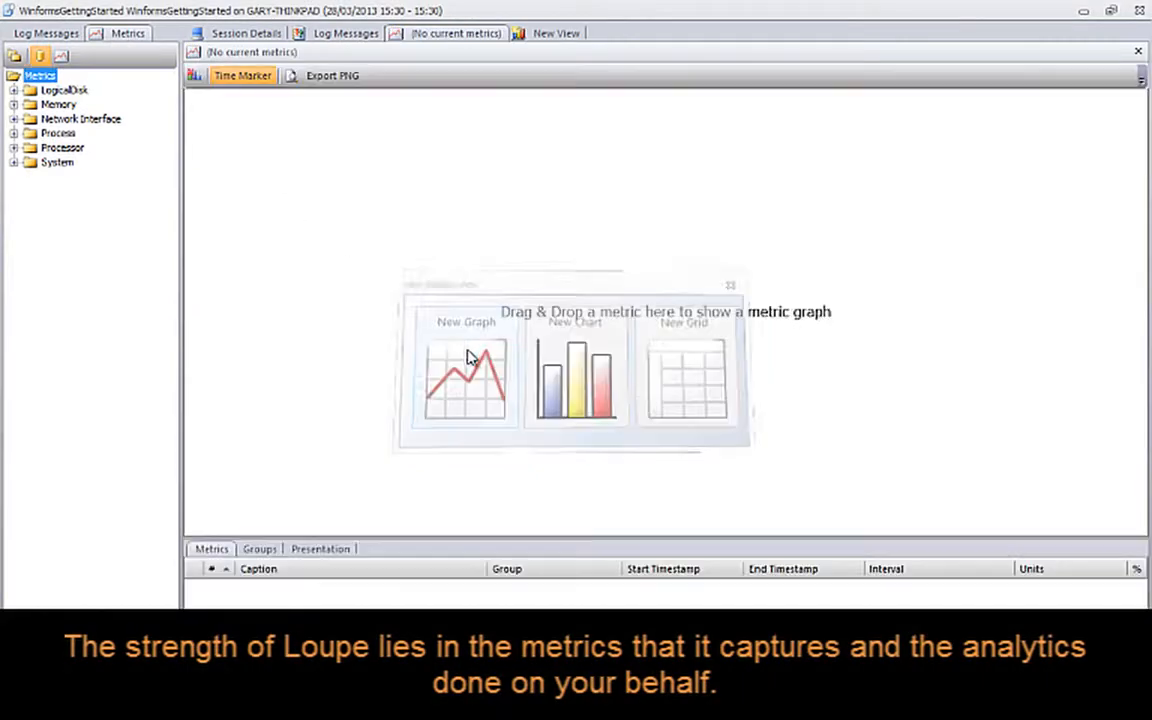
Chart the Memory metrics Available Bytes and Committed Bytes on one graph
click(18, 88)
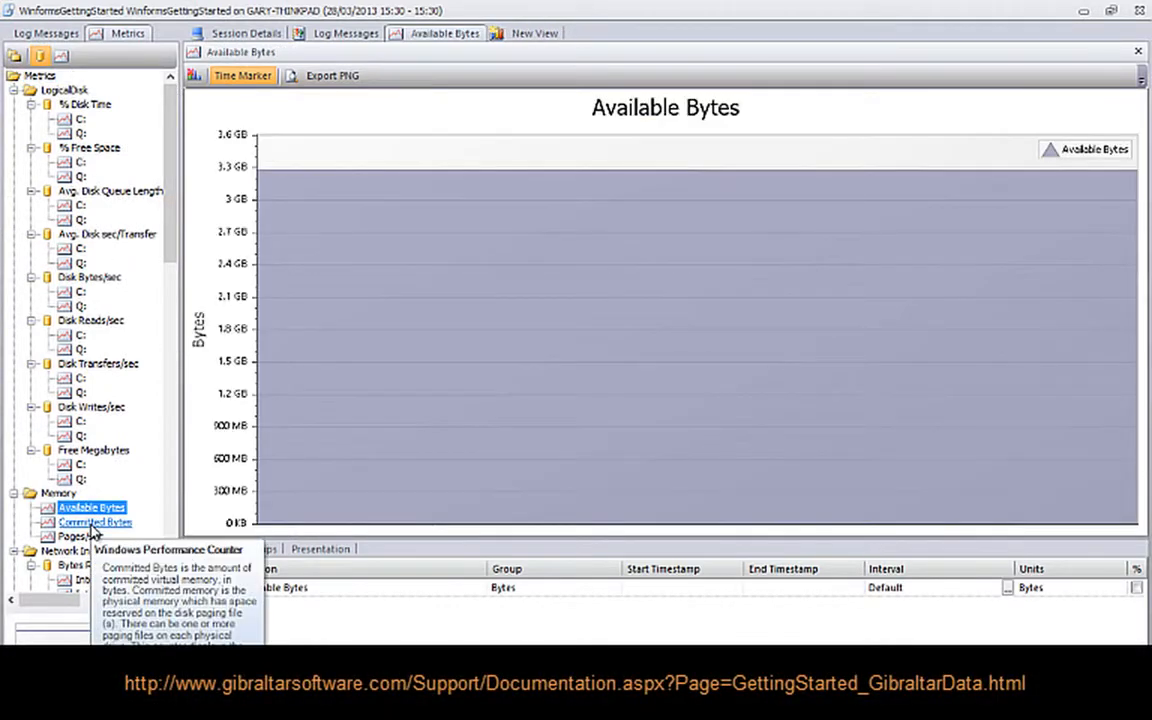
click(90, 520)
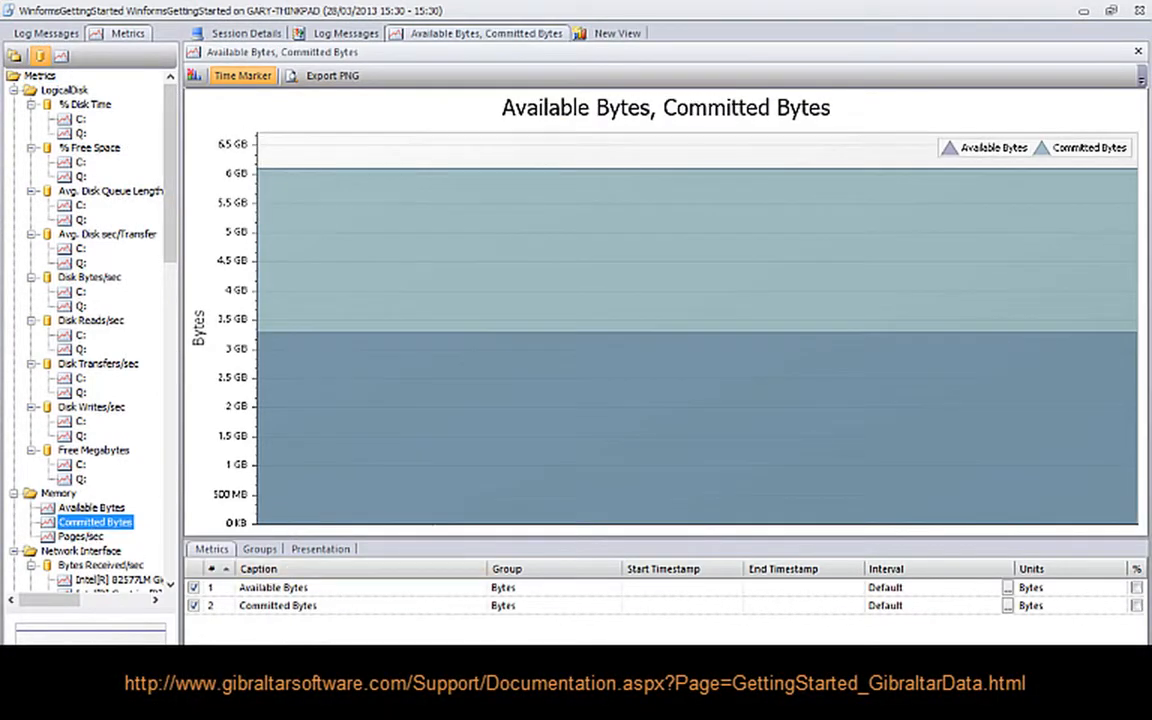